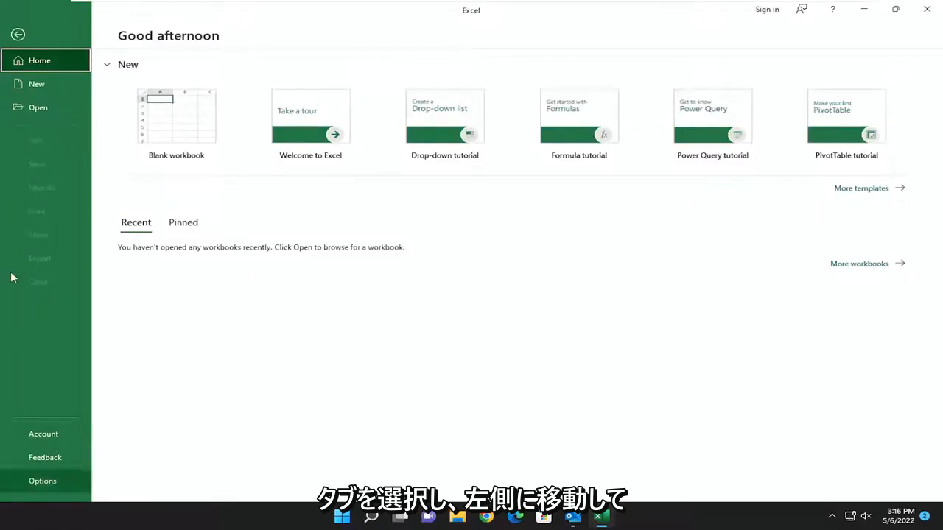
Bring up Excel Options on the General page and expand the Office Theme choices.
{"action": "left_click", "coordinate": [41, 480]}
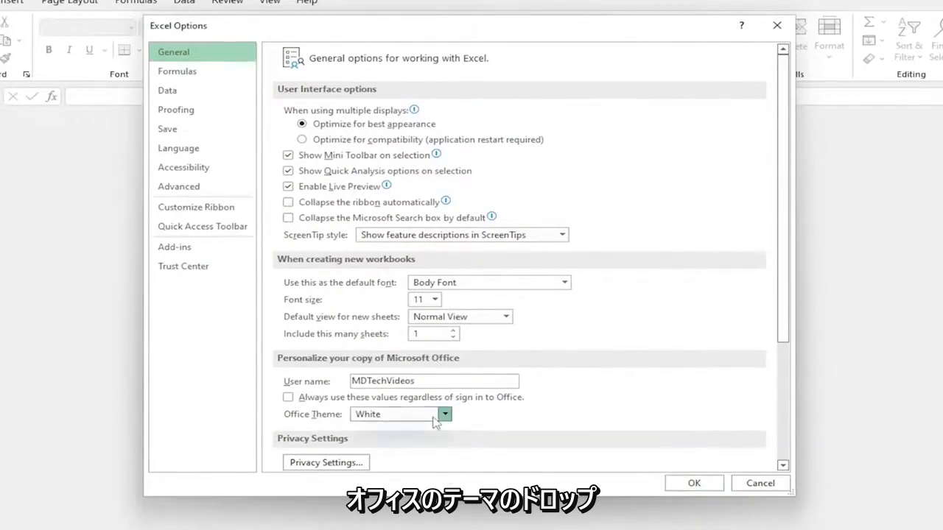
{"action": "left_click", "coordinate": [445, 414]}
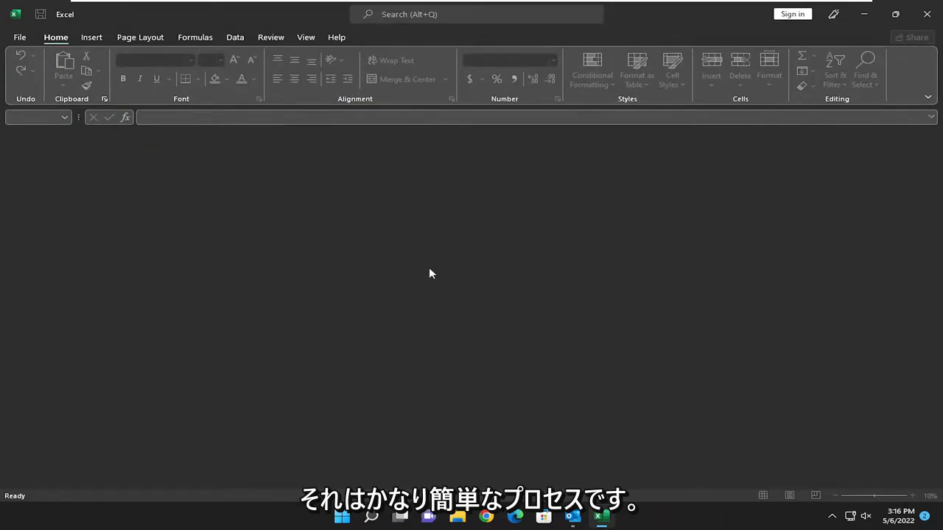
{"action": "left_click", "coordinate": [91, 37]}
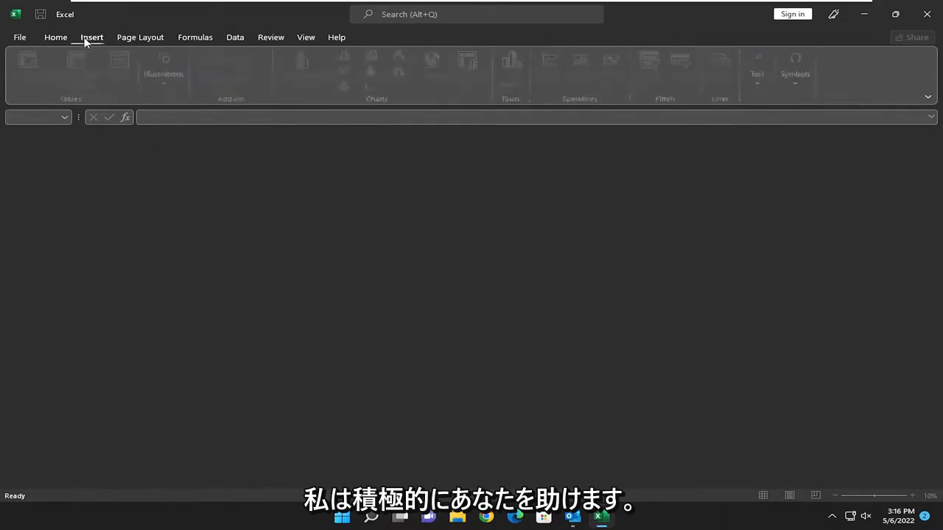
{"action": "left_click", "coordinate": [56, 37]}
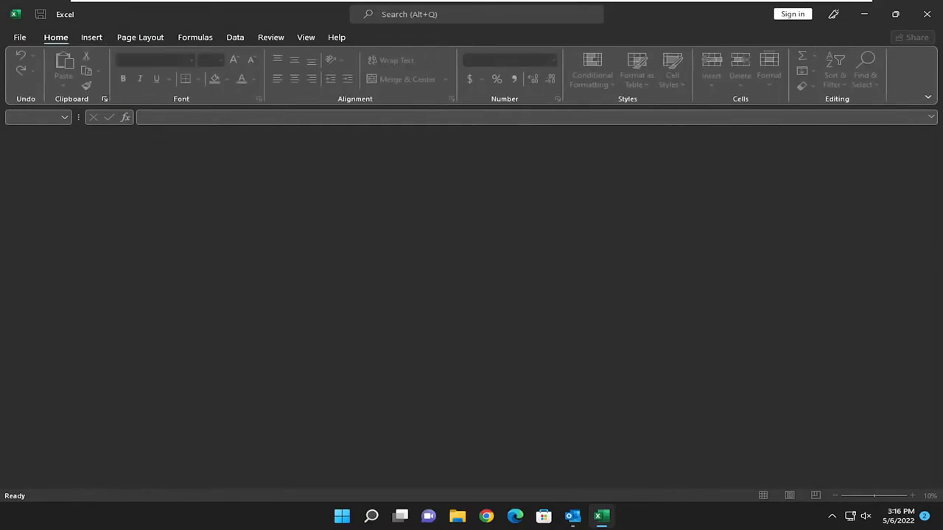